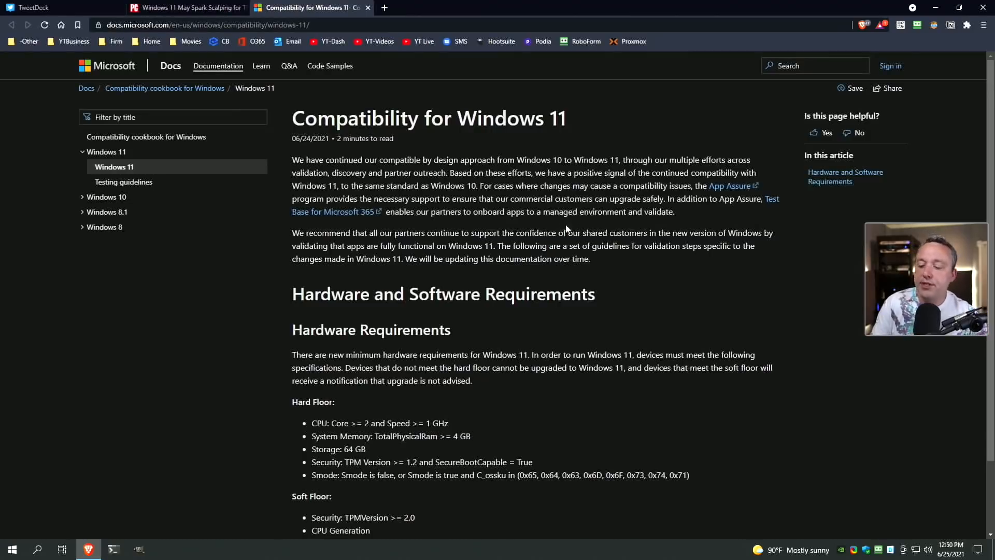
In Advanced AMD fTPM configuration, set TPM Device Selection to Firmware TPM and accept the notice
scroll("down", 3)
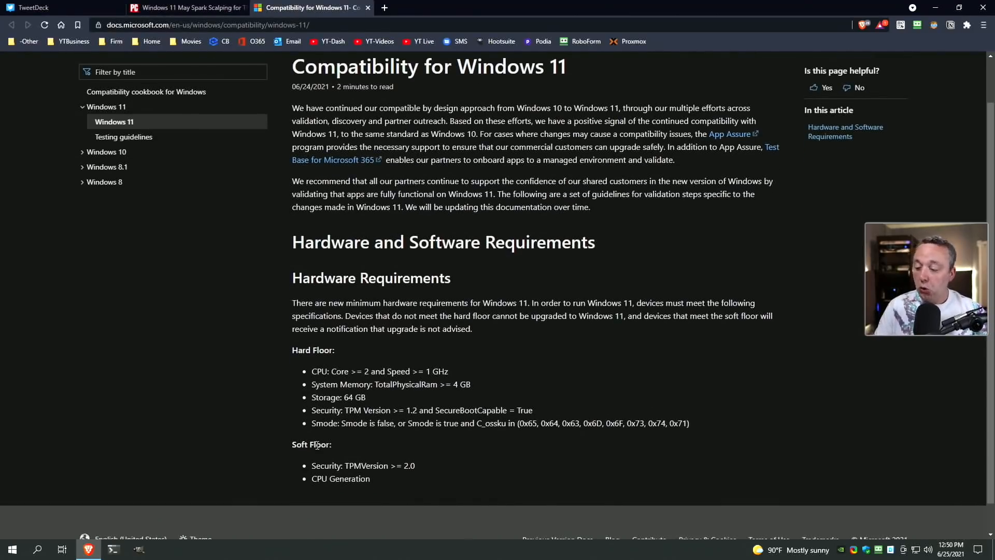
mouse_move(321, 366)
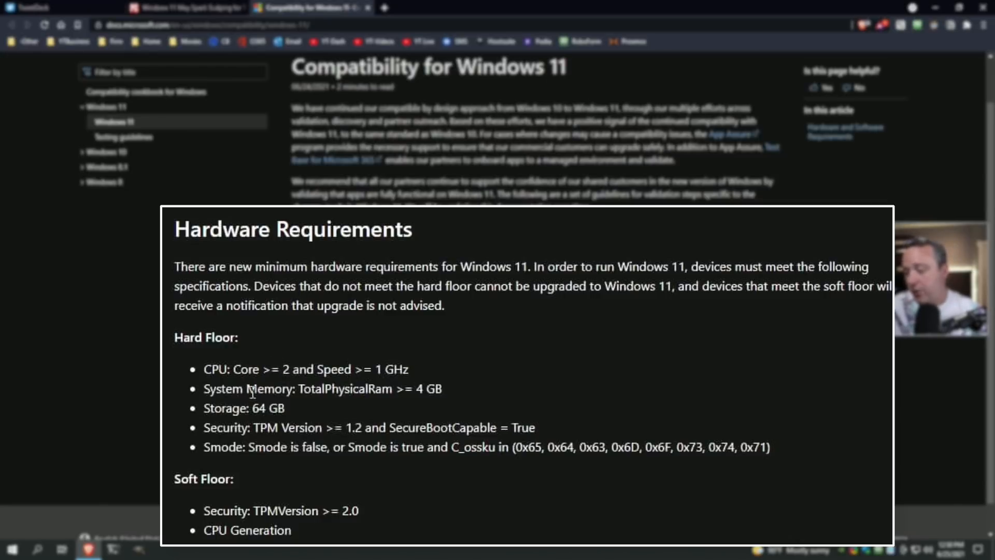
mouse_move(439, 392)
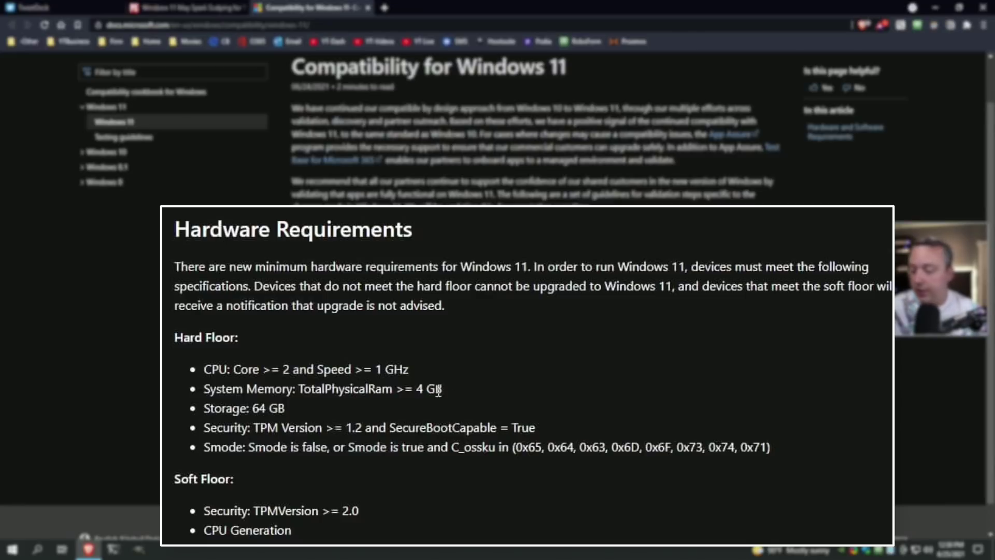
mouse_move(254, 421)
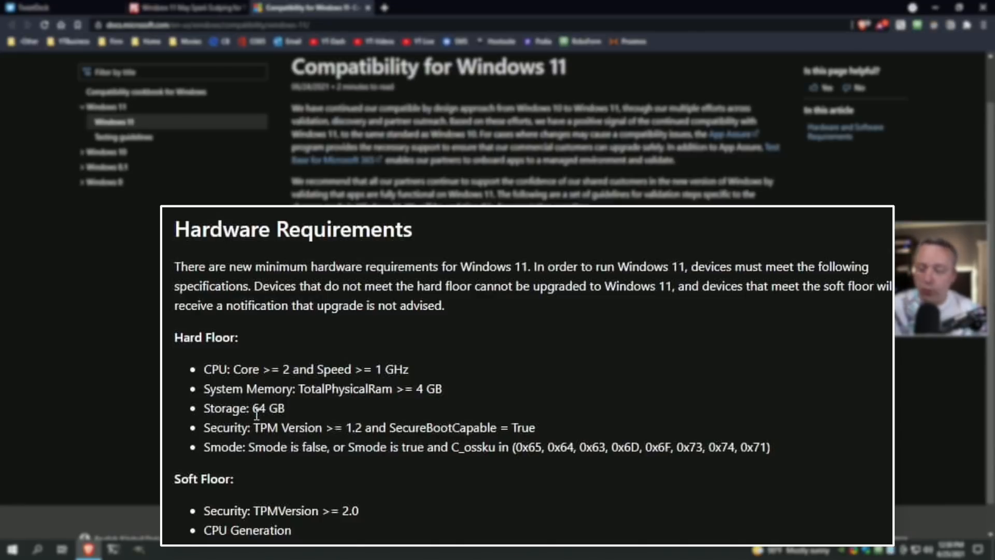
mouse_move(401, 403)
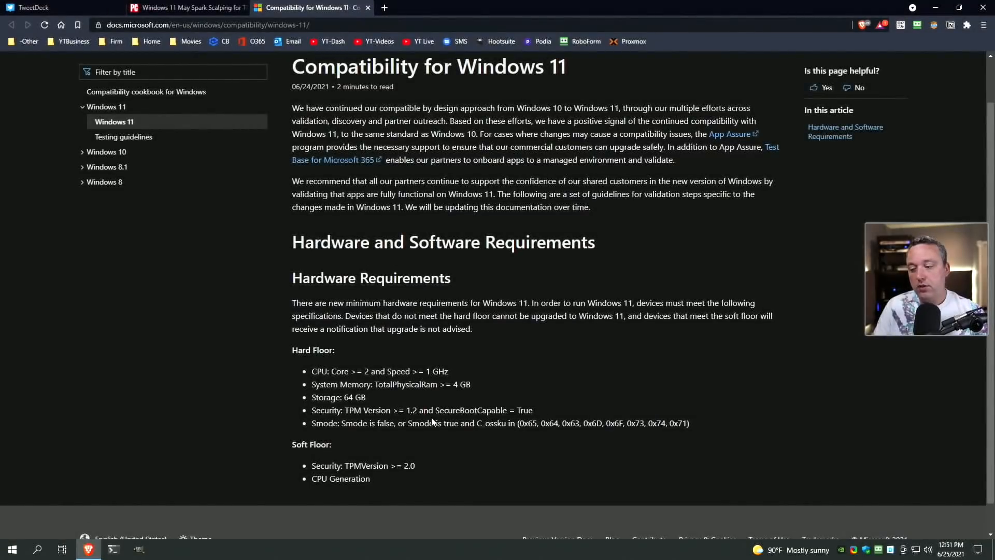
mouse_move(442, 413)
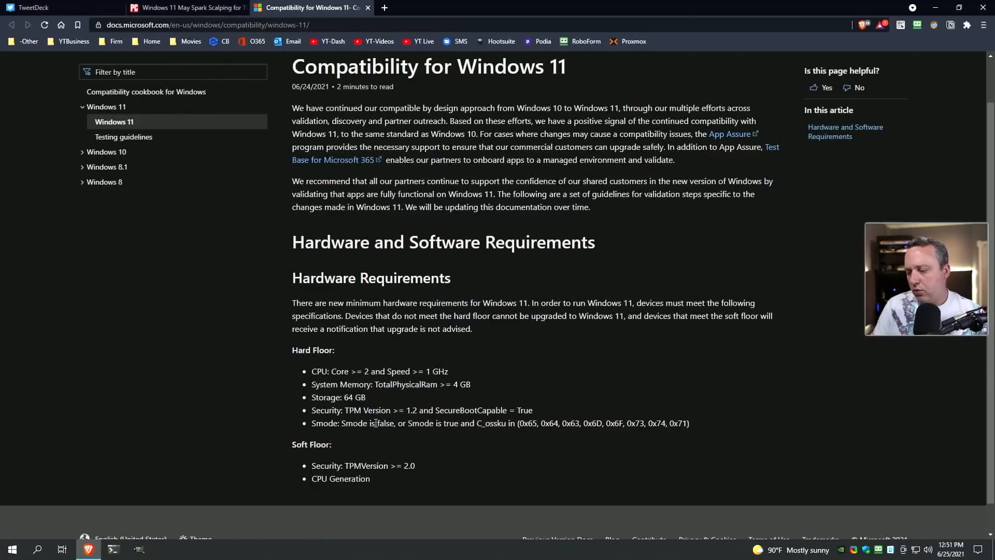
mouse_move(366, 441)
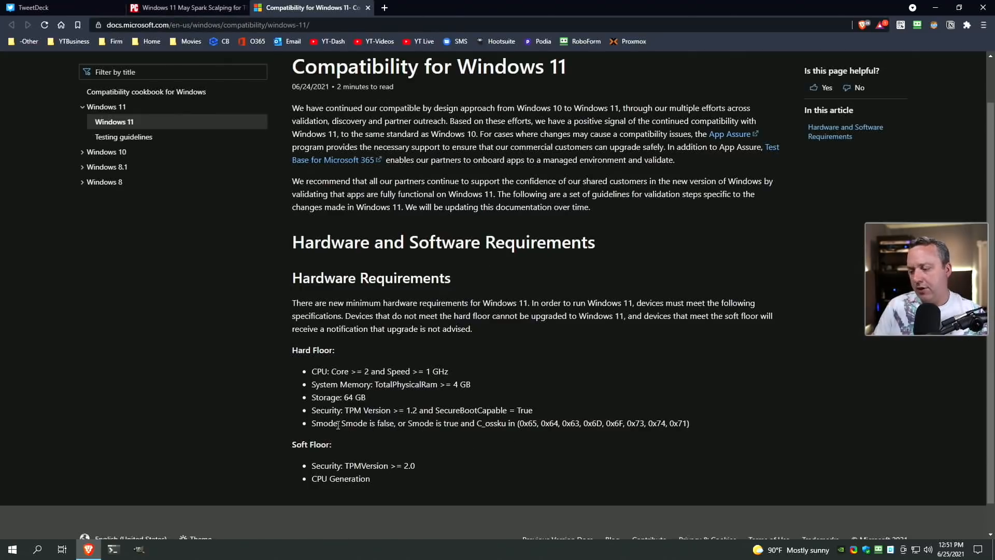
mouse_move(342, 434)
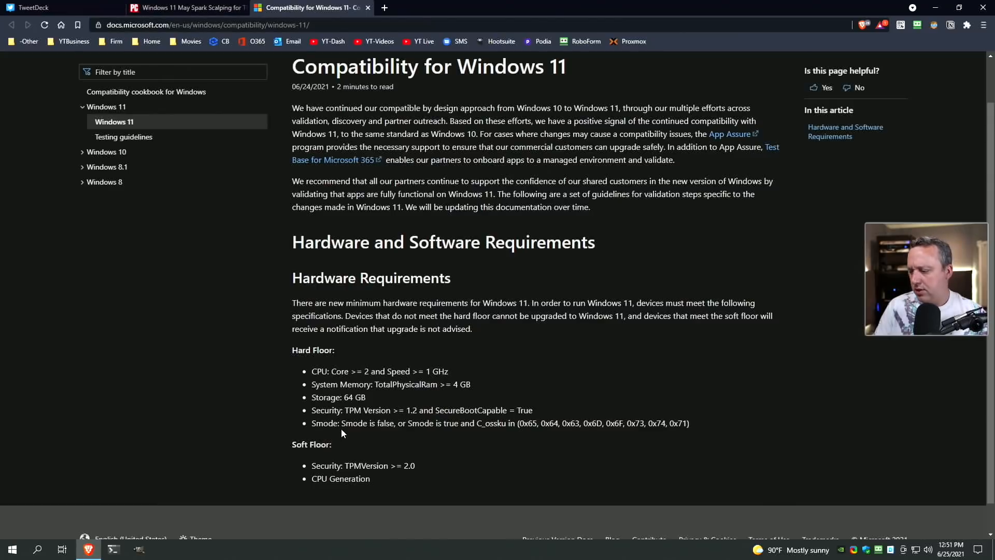
mouse_move(348, 460)
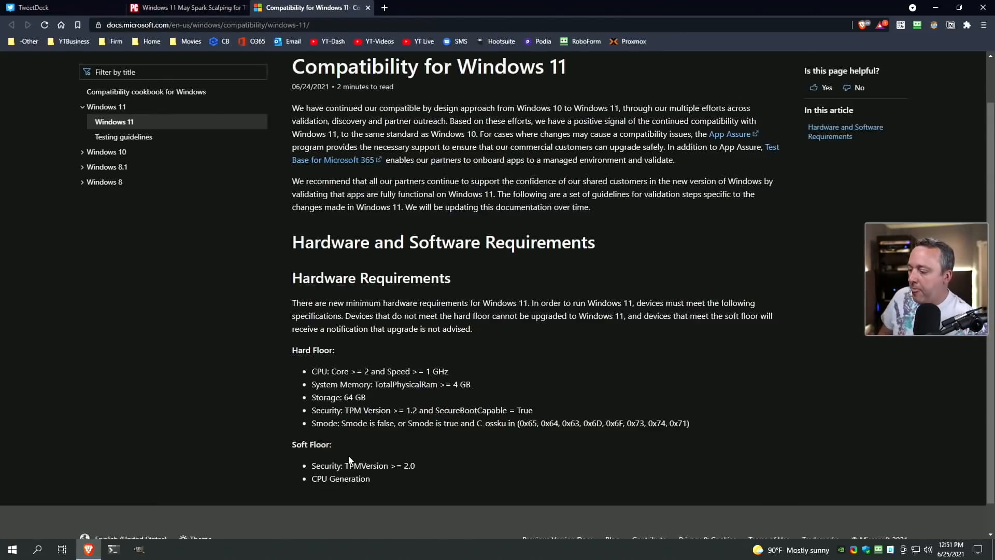
mouse_move(347, 513)
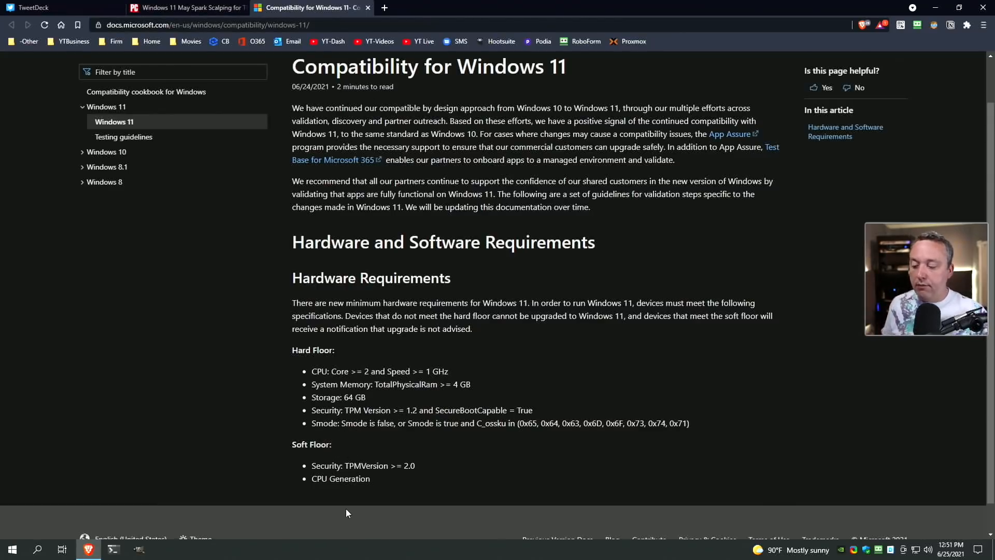
mouse_move(361, 496)
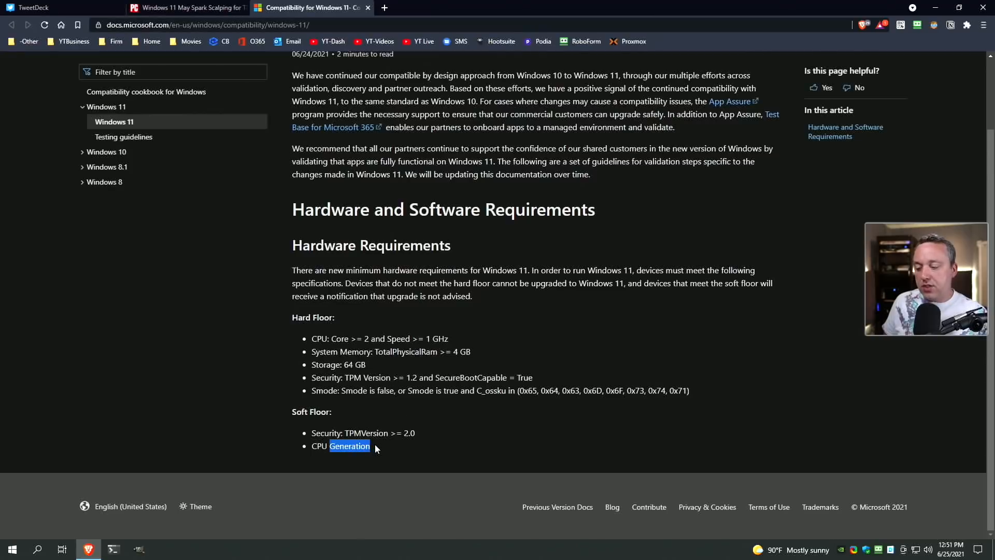
mouse_move(368, 459)
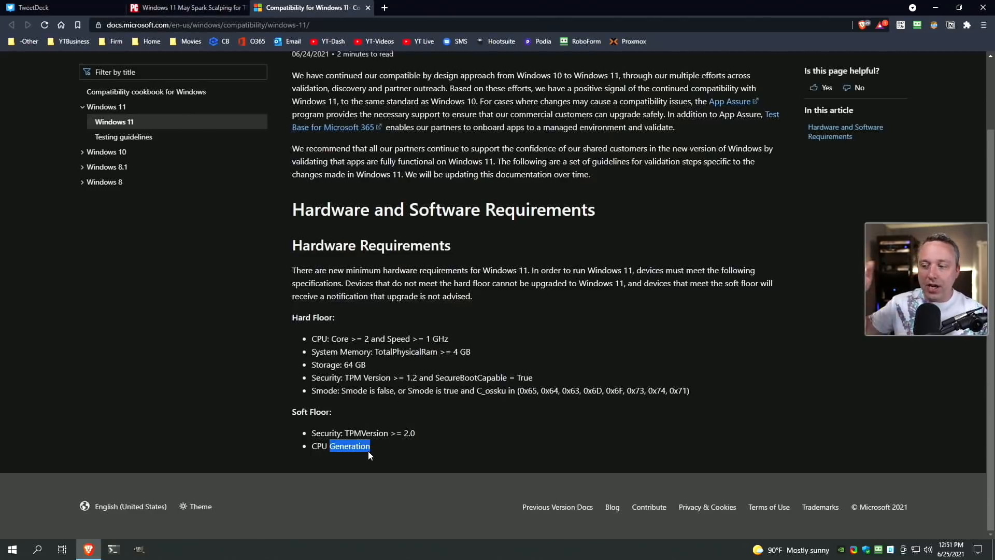
mouse_move(375, 369)
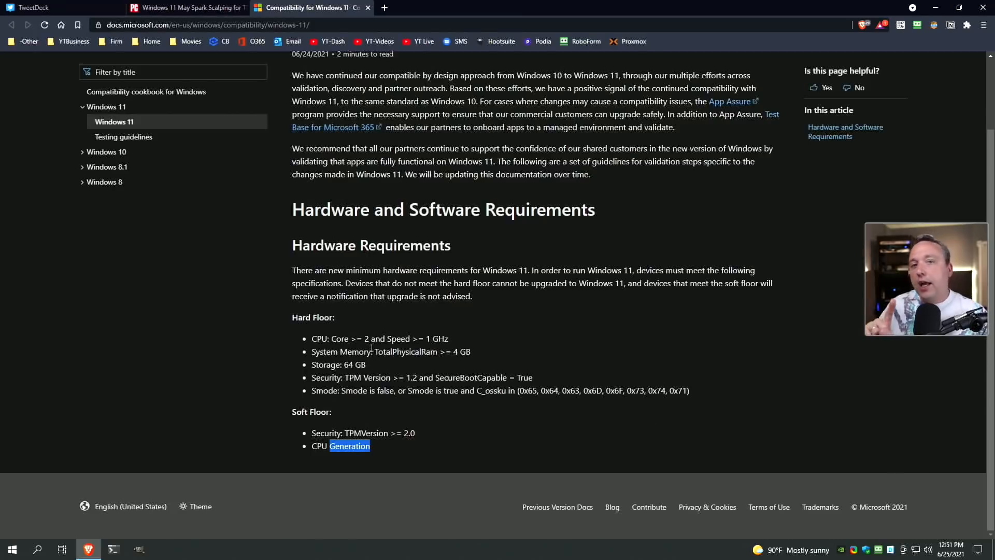
mouse_move(365, 336)
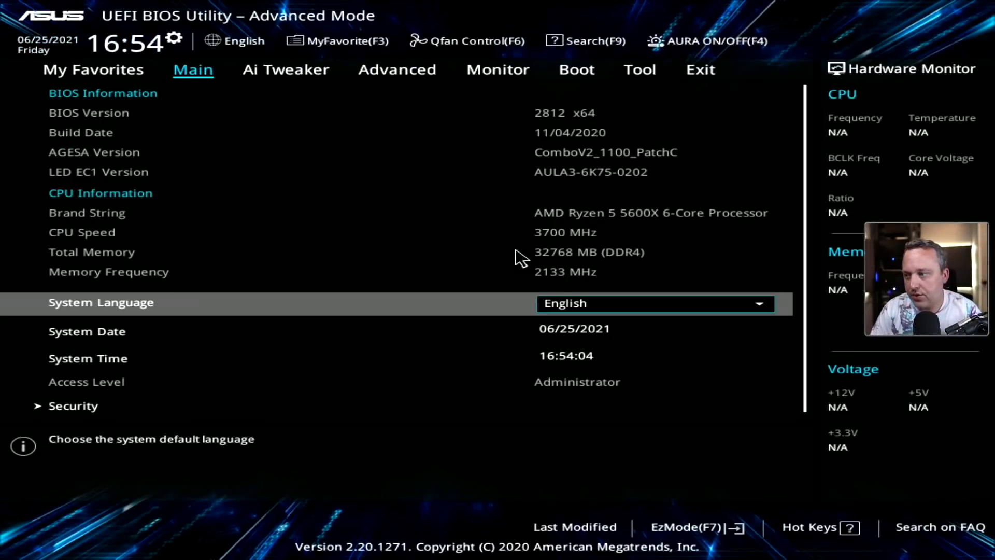
left_click(398, 70)
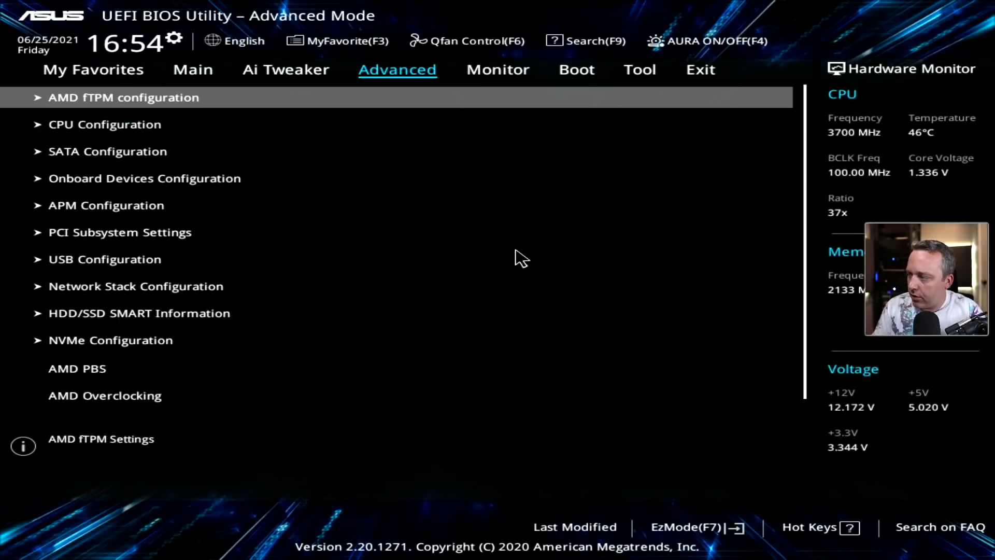
left_click(123, 97)
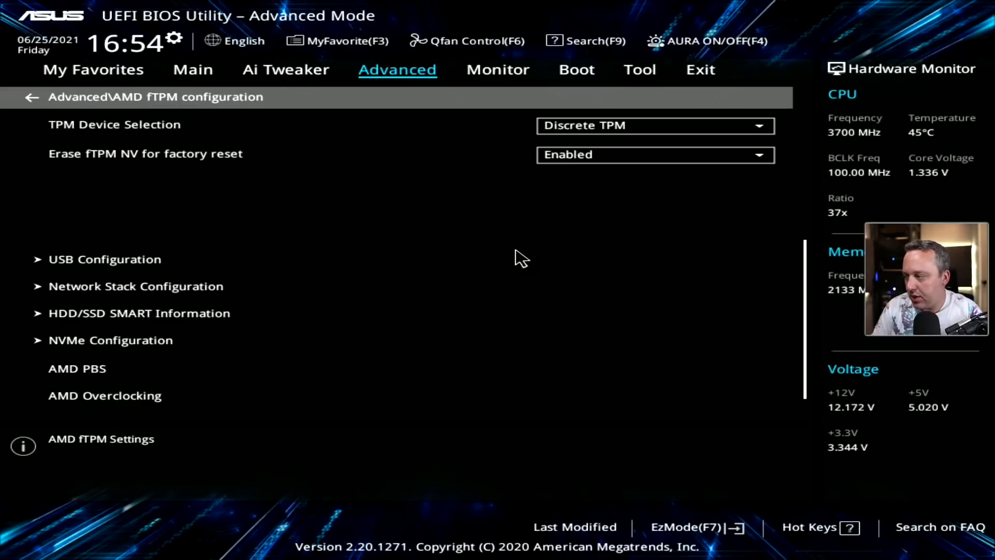
left_click(655, 125)
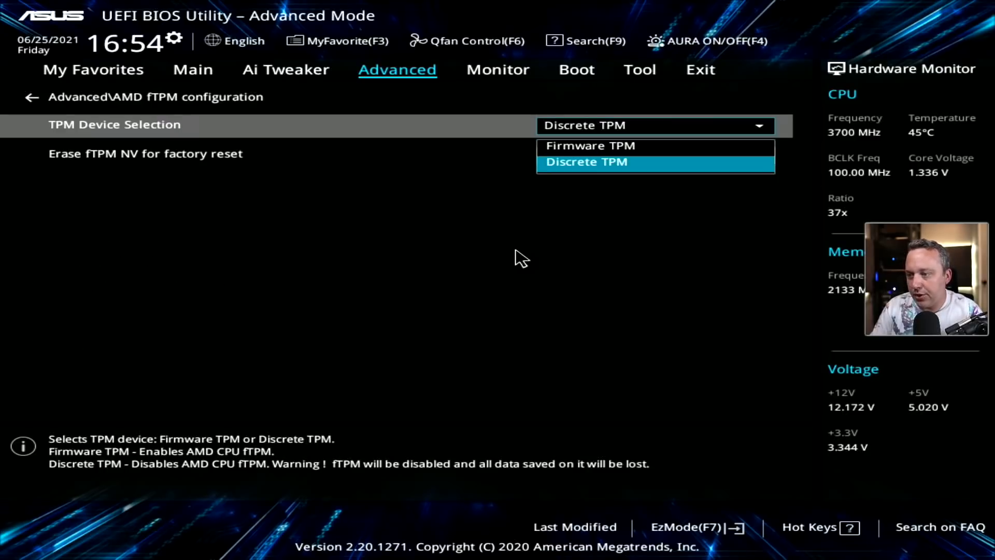
left_click(587, 161)
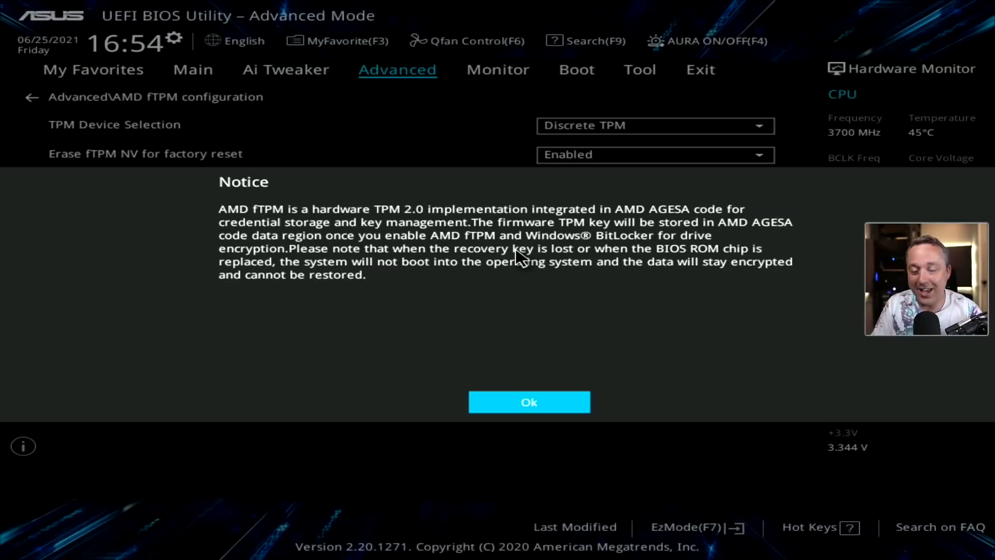
left_click(528, 403)
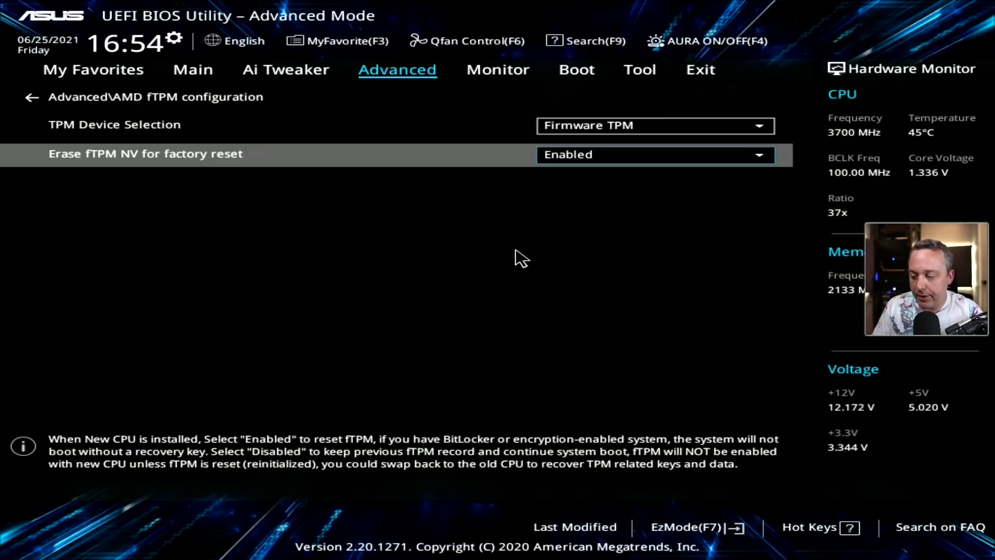
Set Erase fTPM NV for factory reset to Disabled
left_click(759, 155)
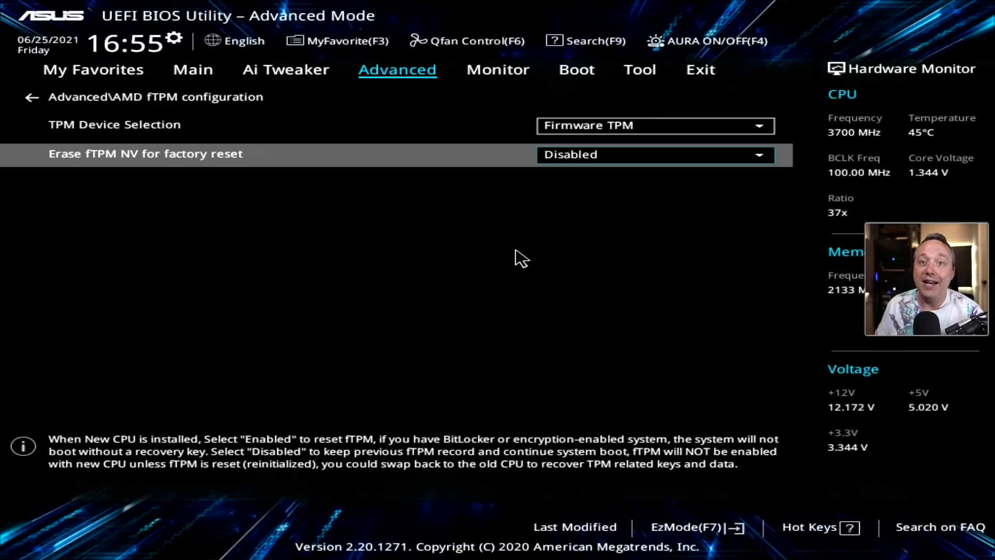
On the Boot tab, check in CSM settings that Launch CSM is Disabled and return
left_click(576, 69)
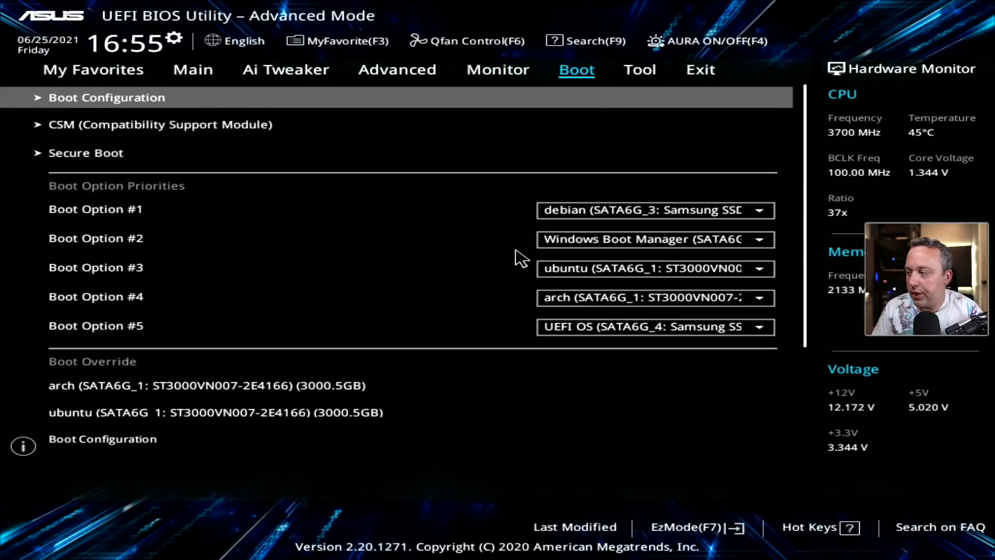
left_click(160, 124)
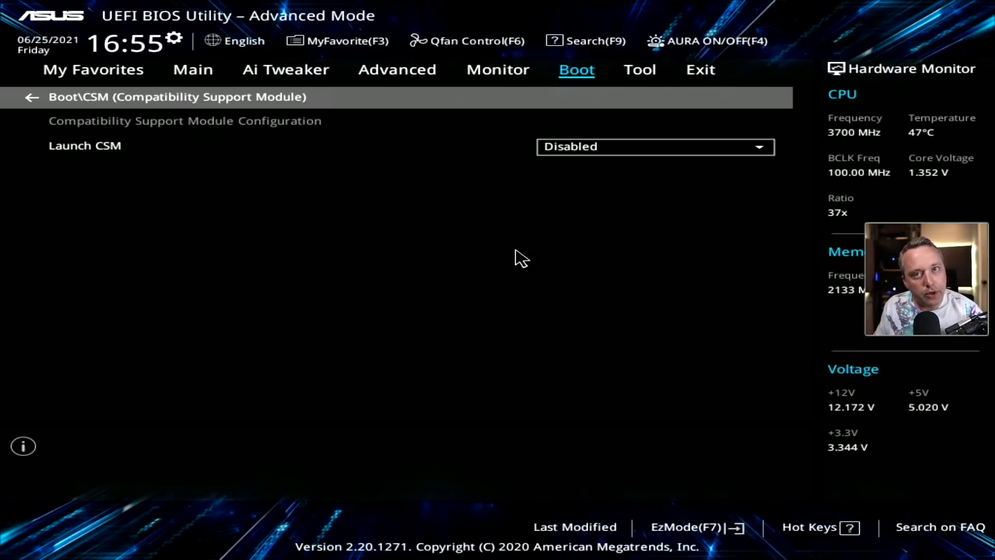
left_click(33, 98)
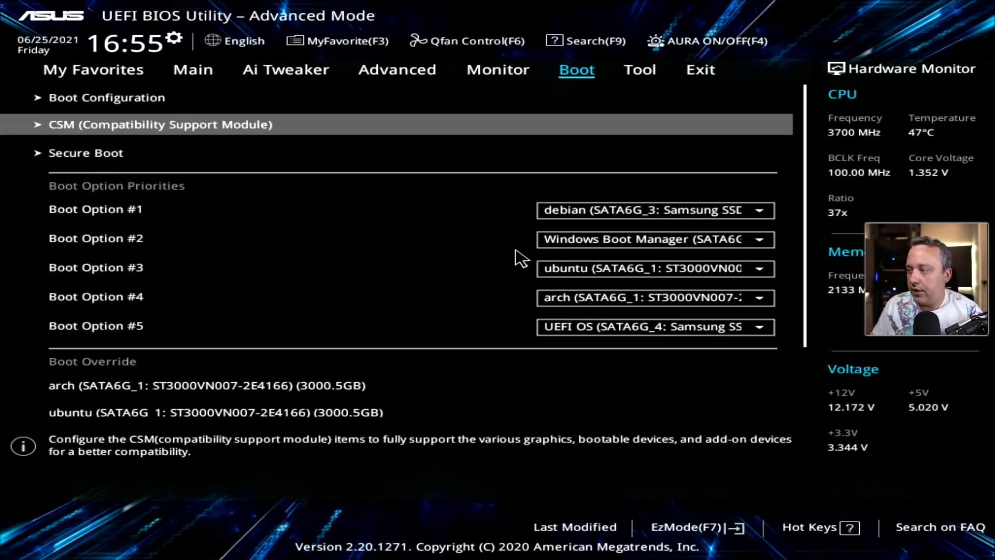
Review the Secure Boot settings with OS type Other OS
left_click(86, 153)
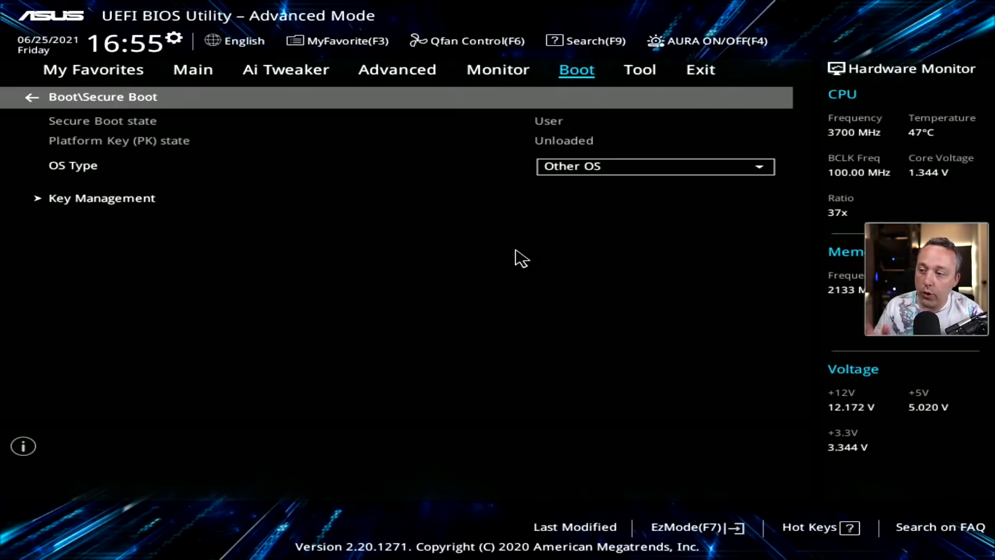
left_click(102, 198)
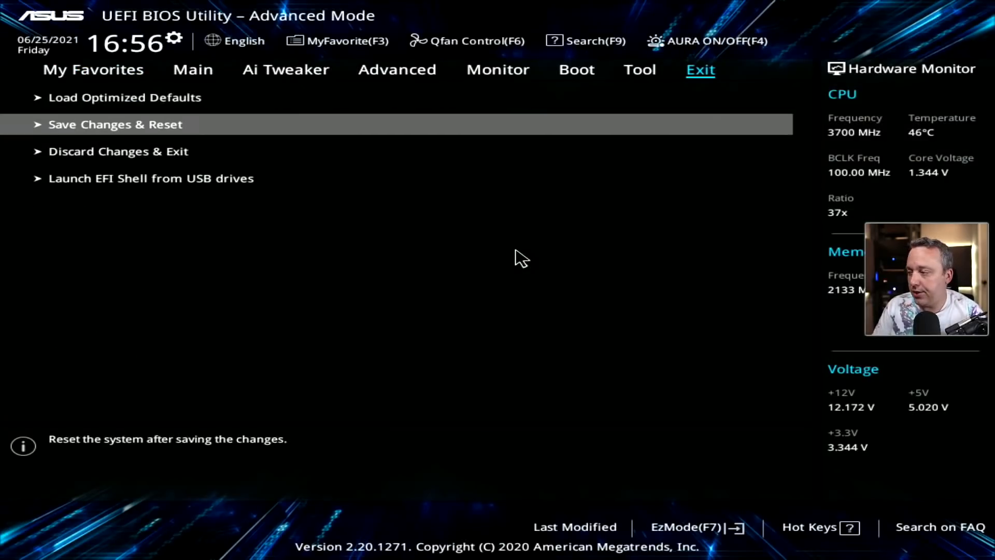
Save Changes & Reset from the Exit tab and confirm
left_click(115, 124)
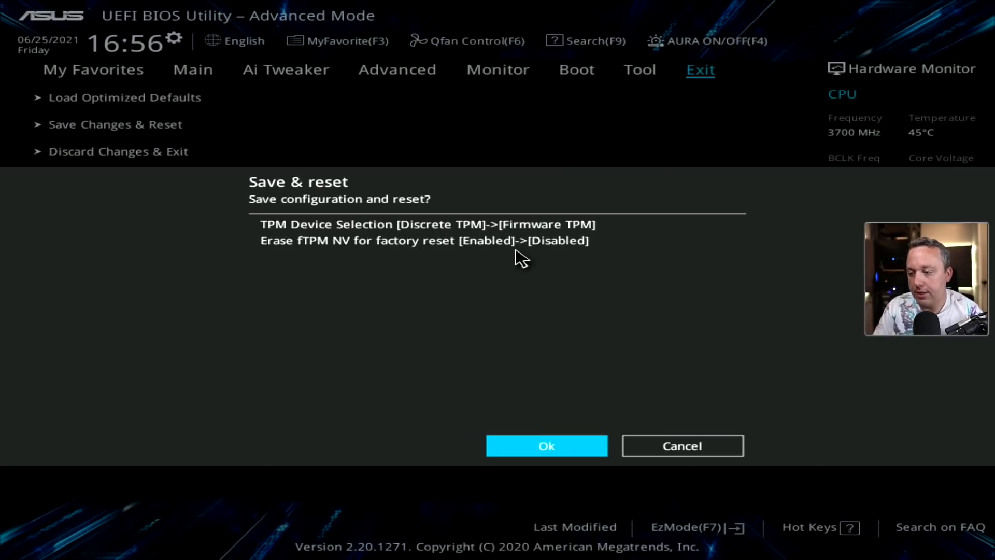
left_click(548, 445)
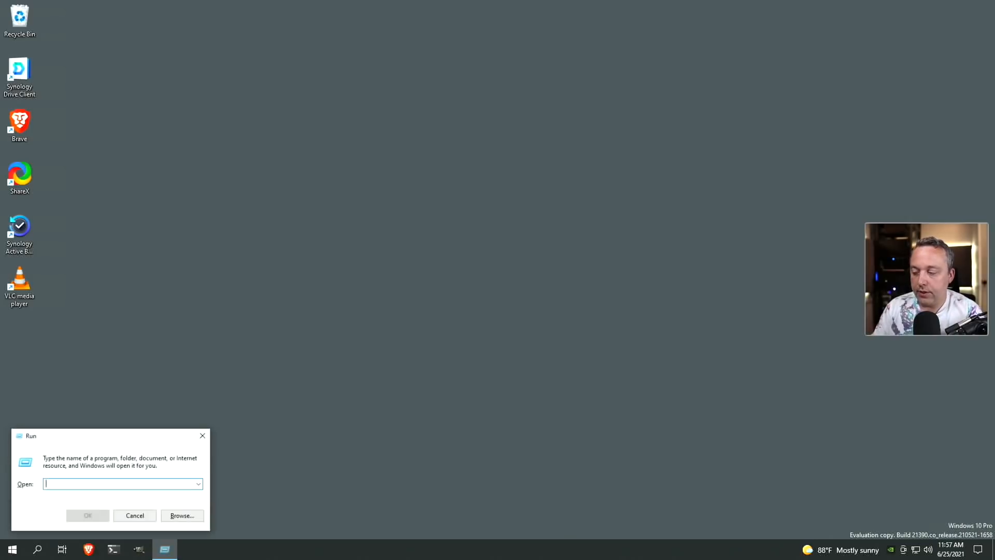
Launch tpm.msc from Run to show AMD as the TPM manufacturer
type("tpm.")
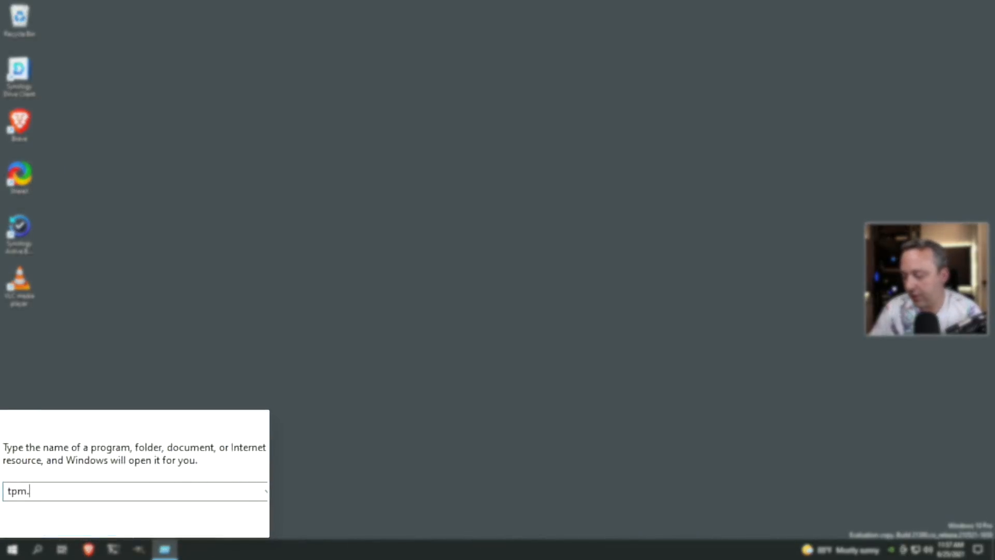
key("Enter")
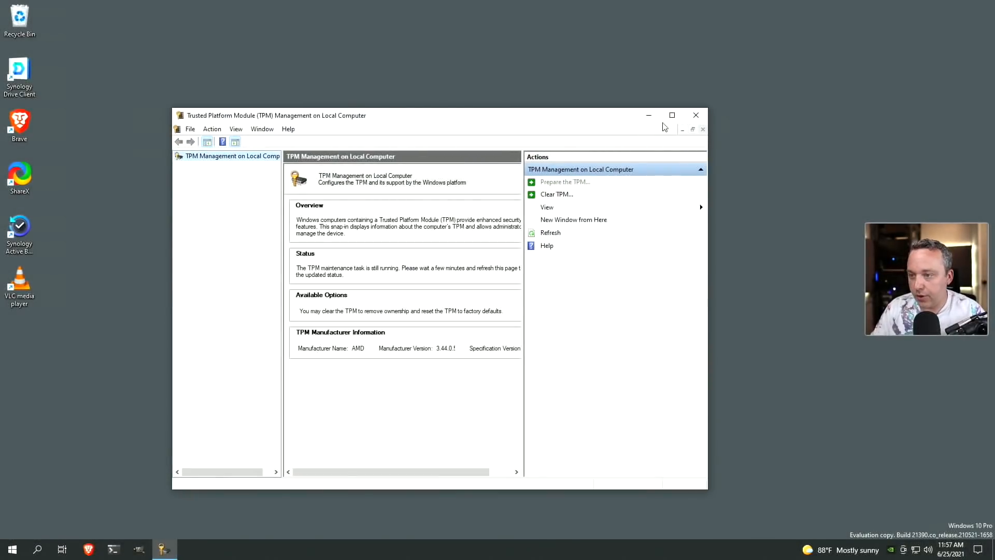
left_click(672, 115)
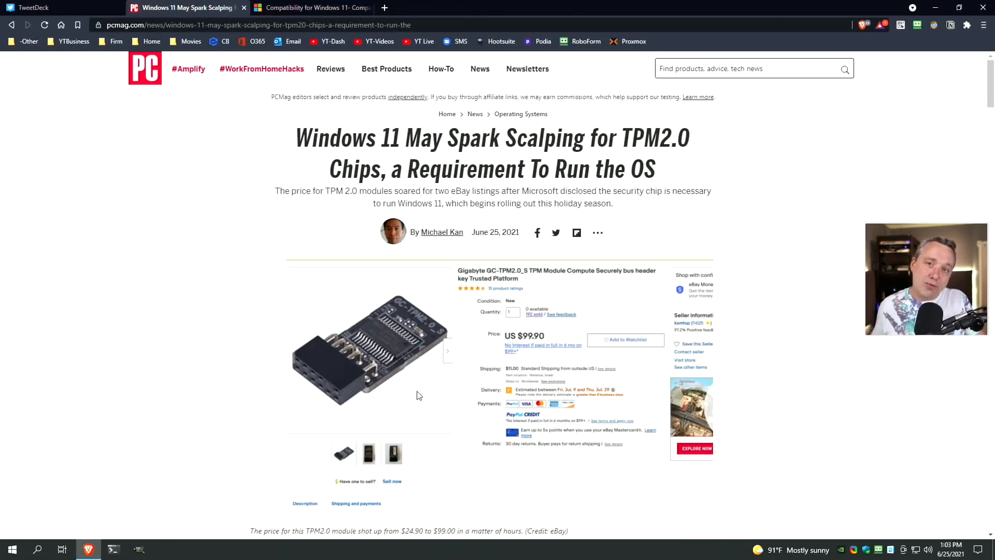
scroll("down", 3)
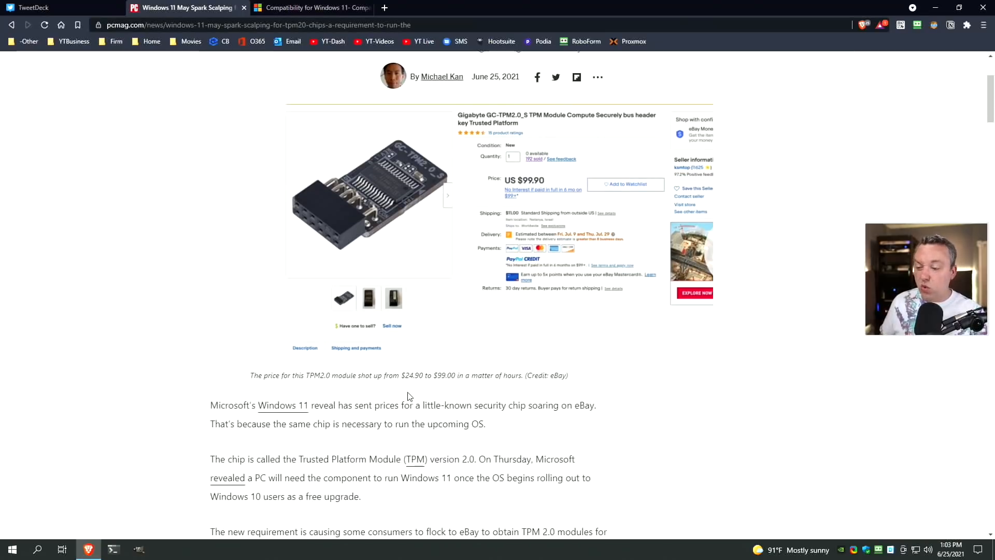
scroll("down", 3)
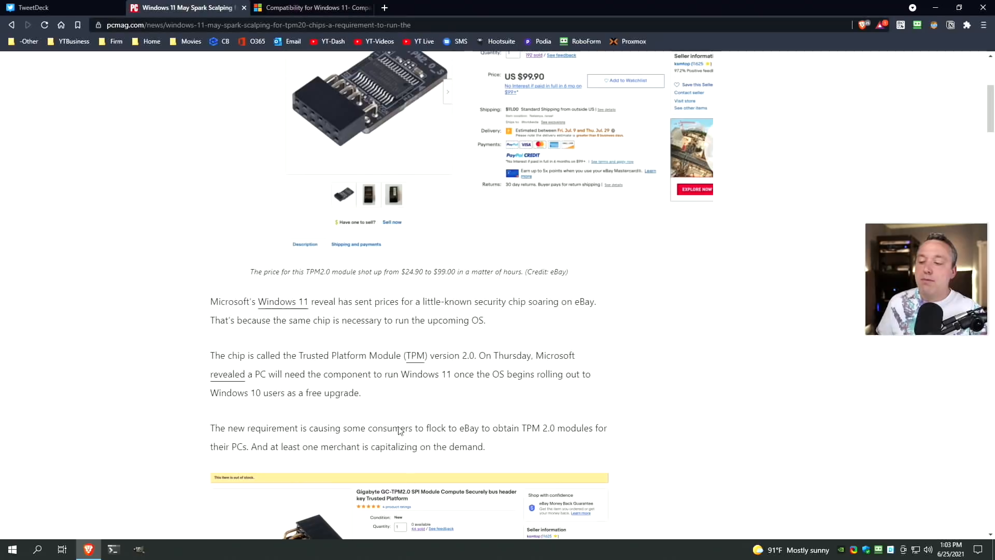
scroll("down", 3)
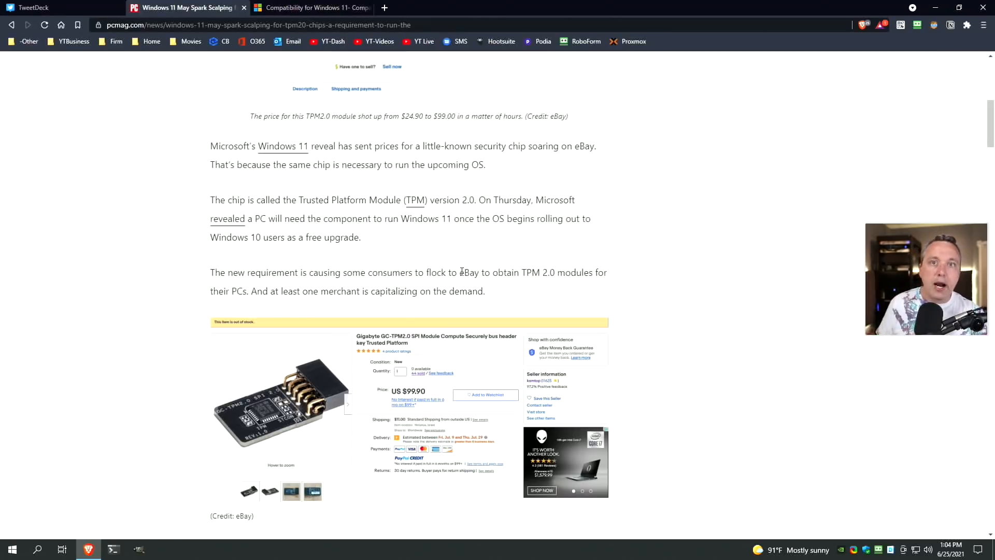
mouse_move(463, 262)
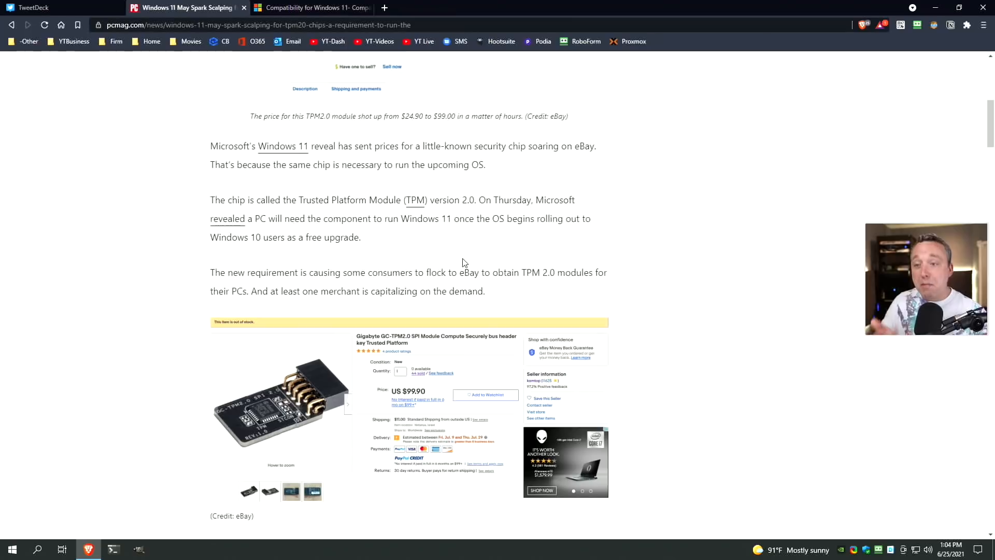
scroll("down", 3)
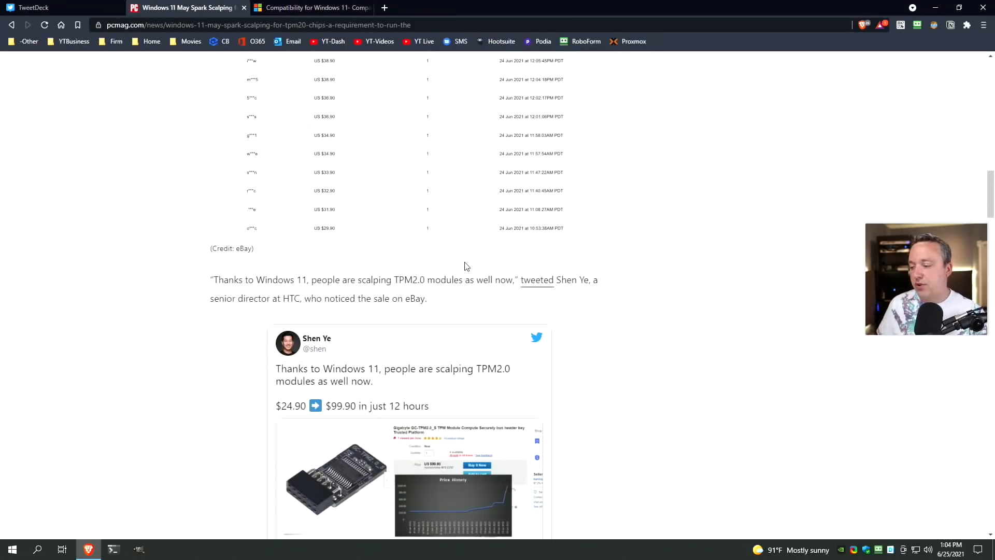